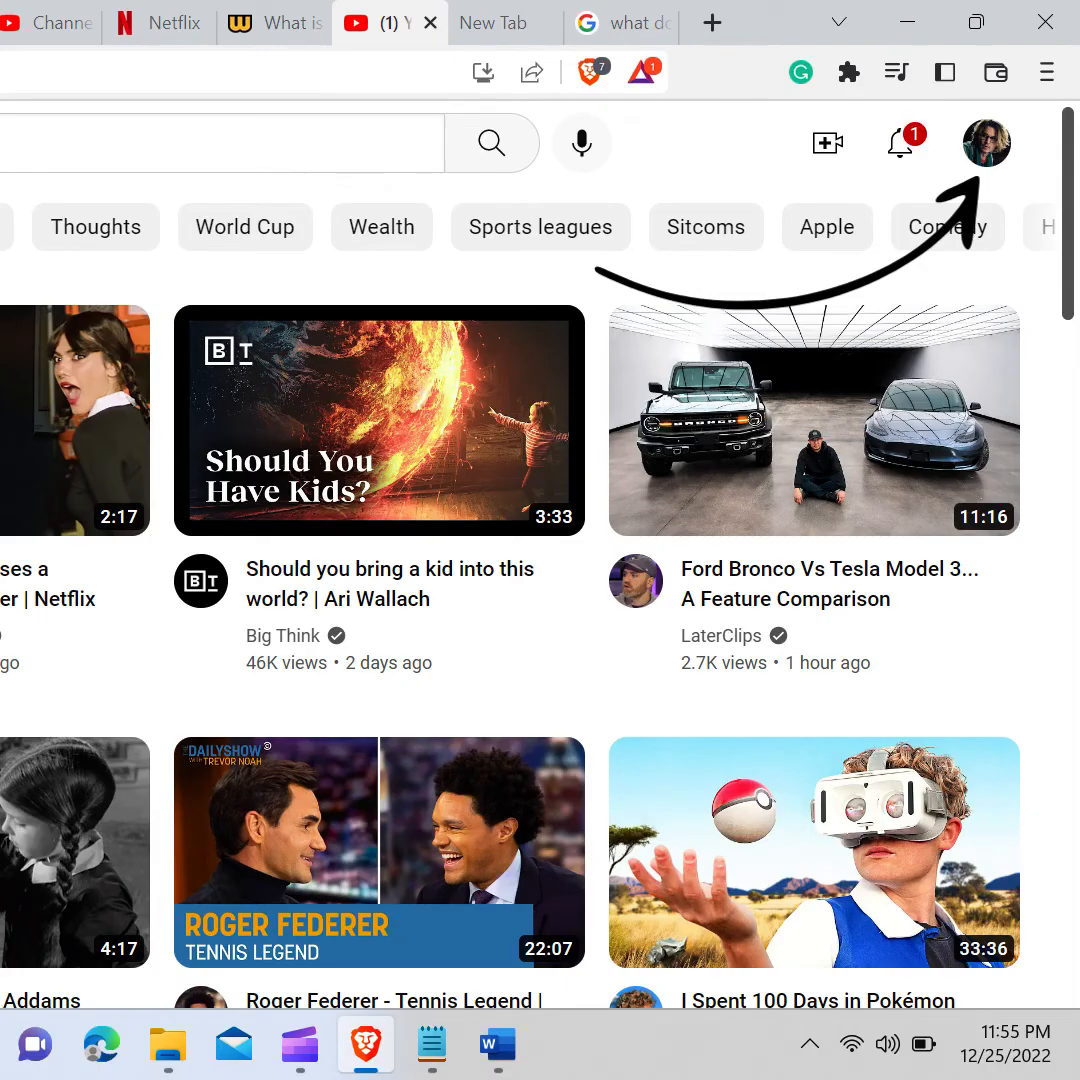
Reach the Restricted Mode panel from the profile menu, showing Activate Restricted Mode currently off
left_click(986, 142)
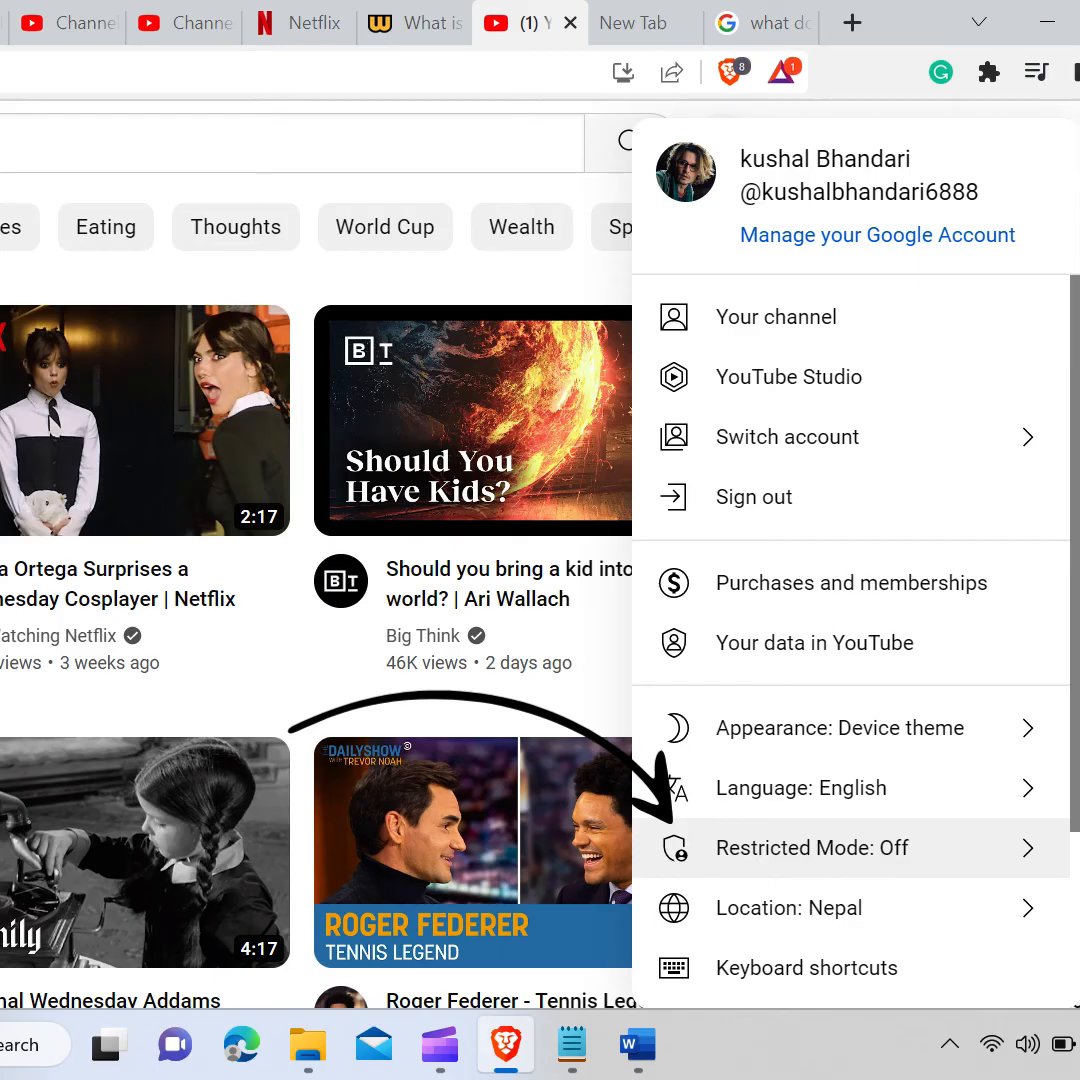
left_click(810, 848)
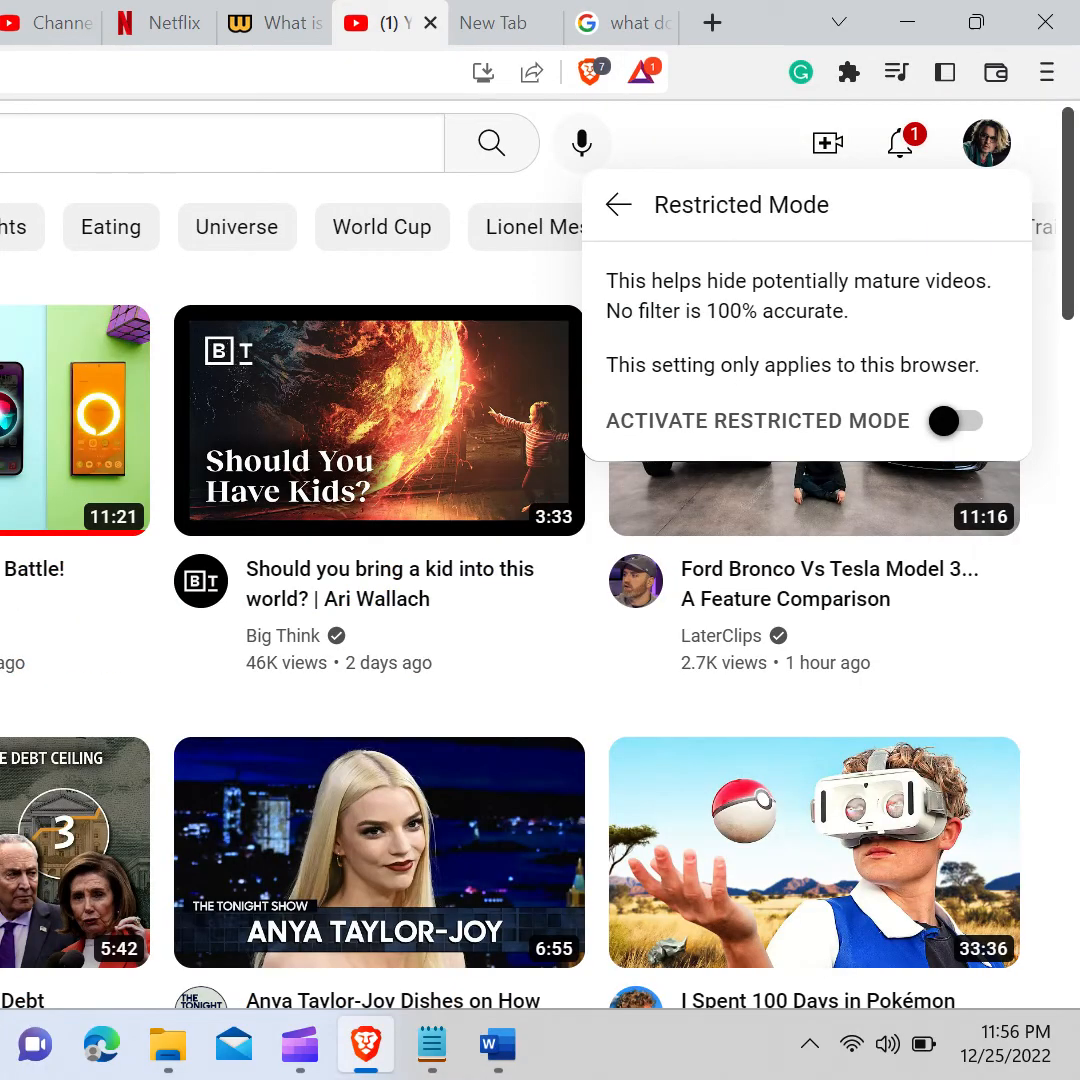